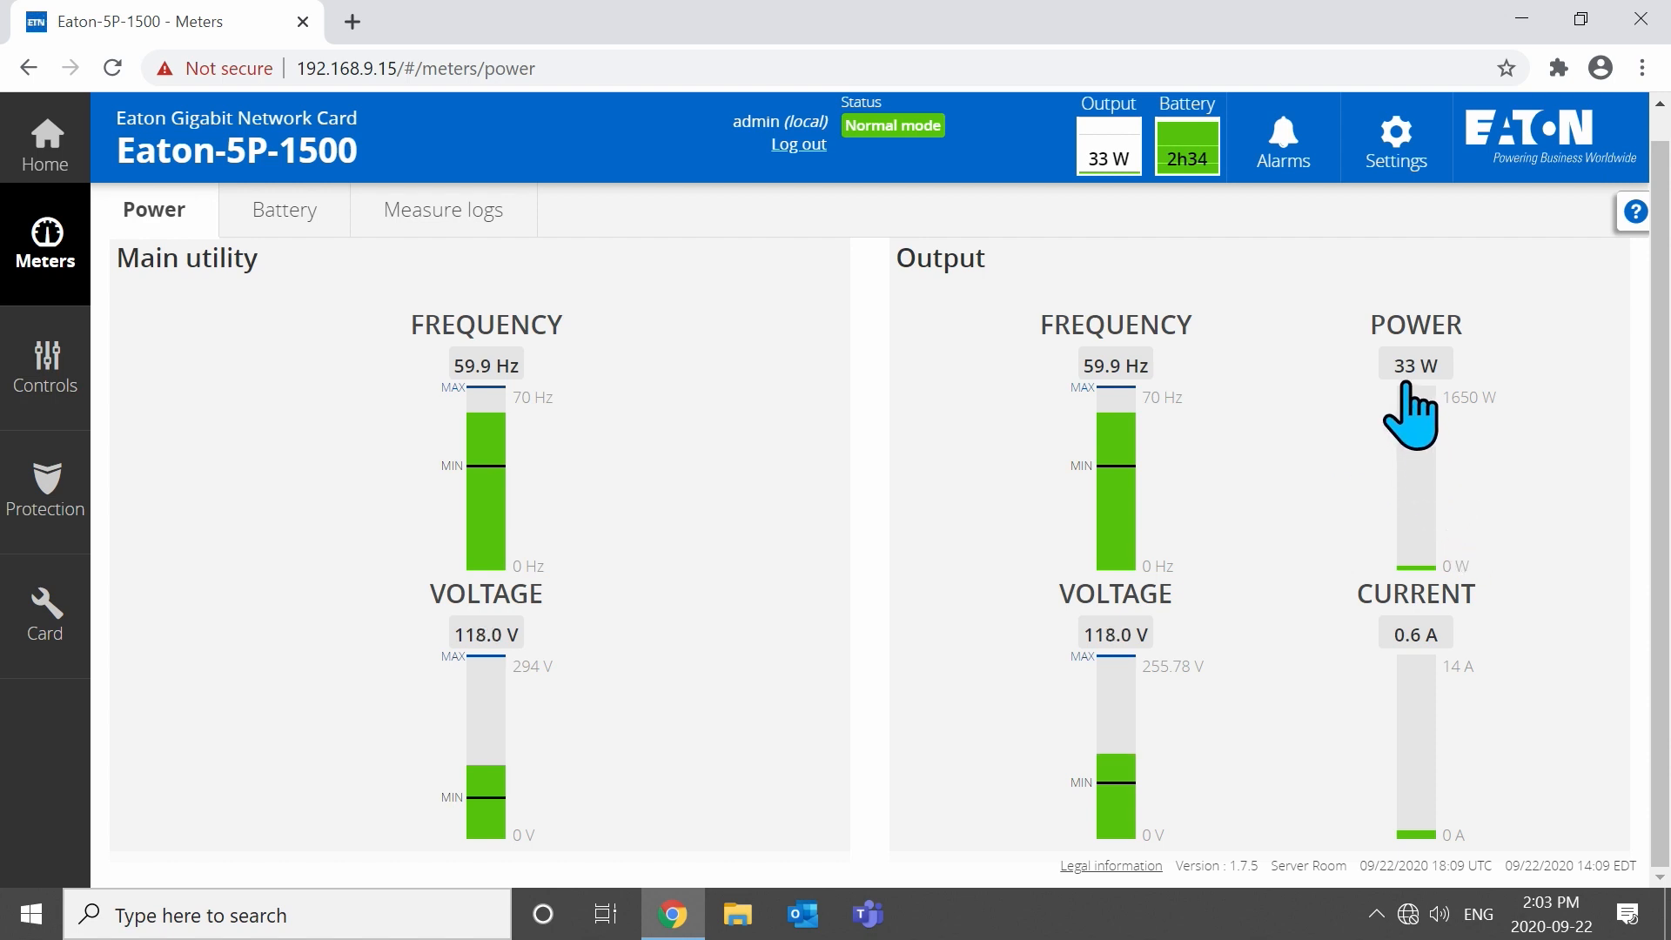
pyautogui.moveTo(1470, 481)
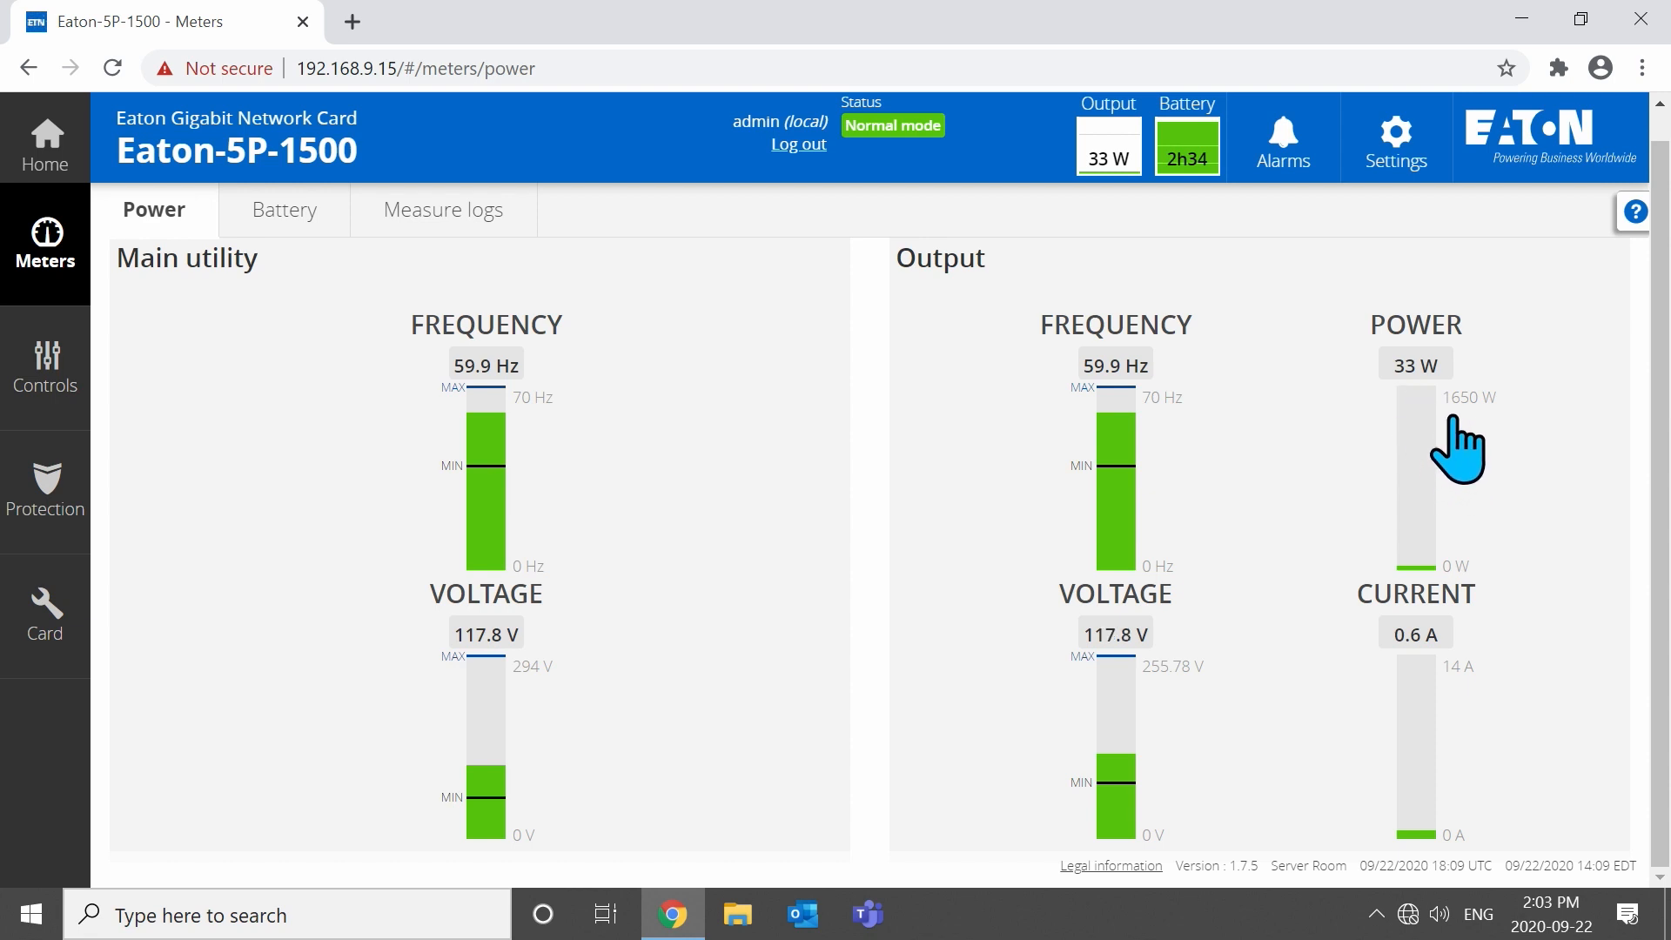
pyautogui.moveTo(1505, 456)
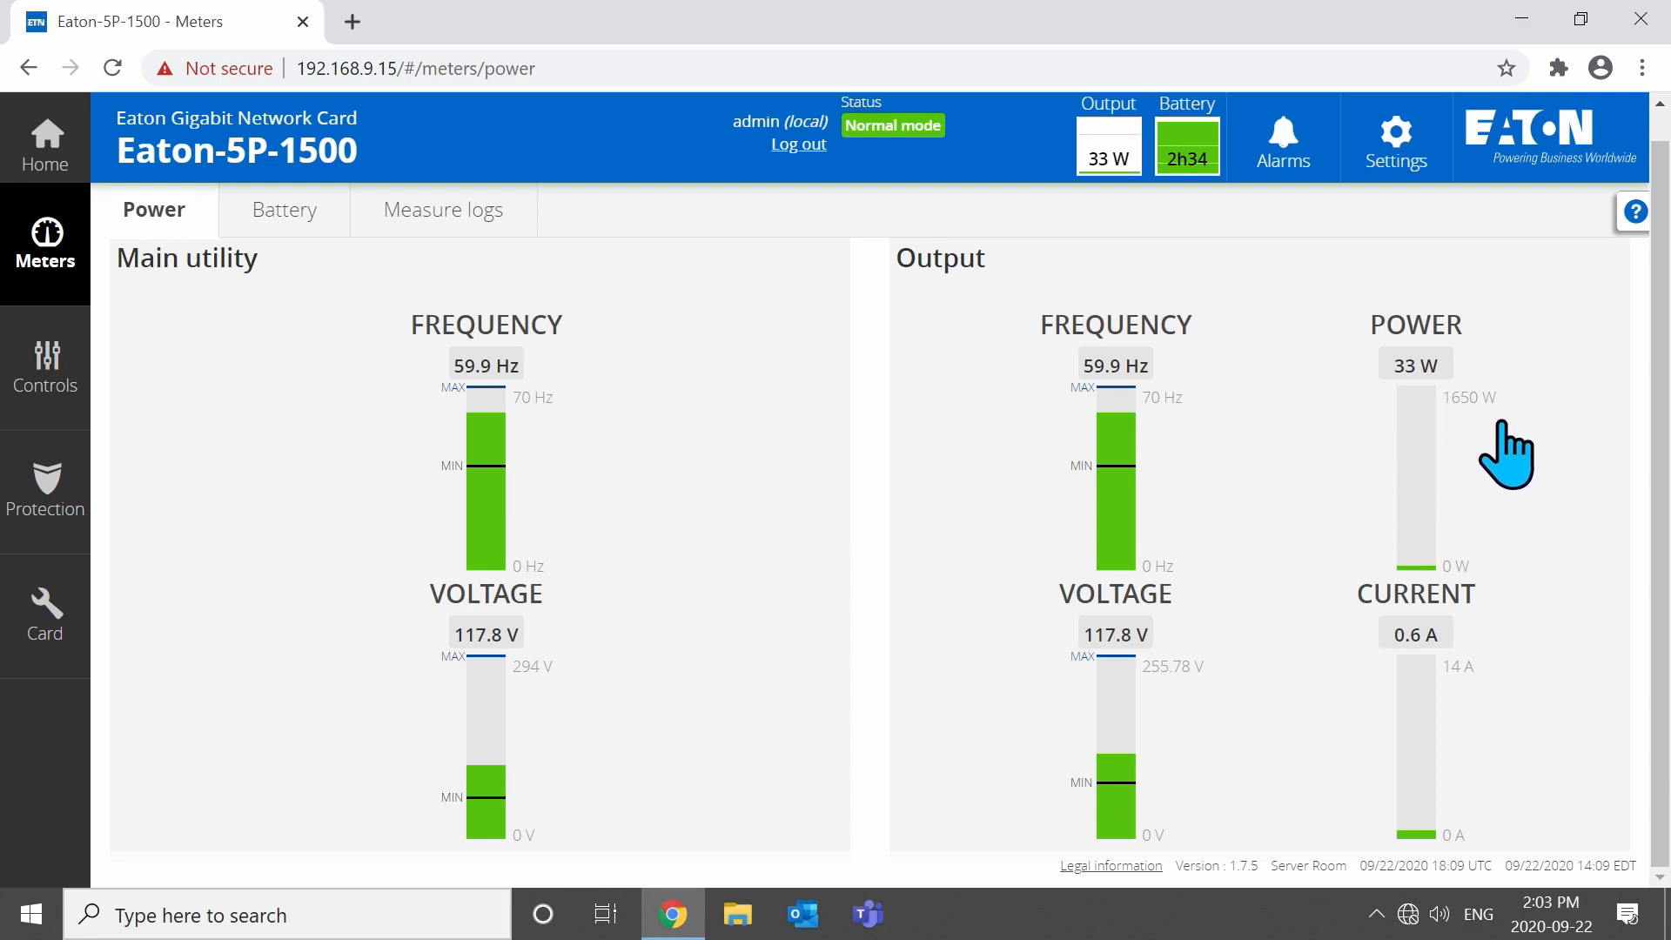
pyautogui.moveTo(636, 437)
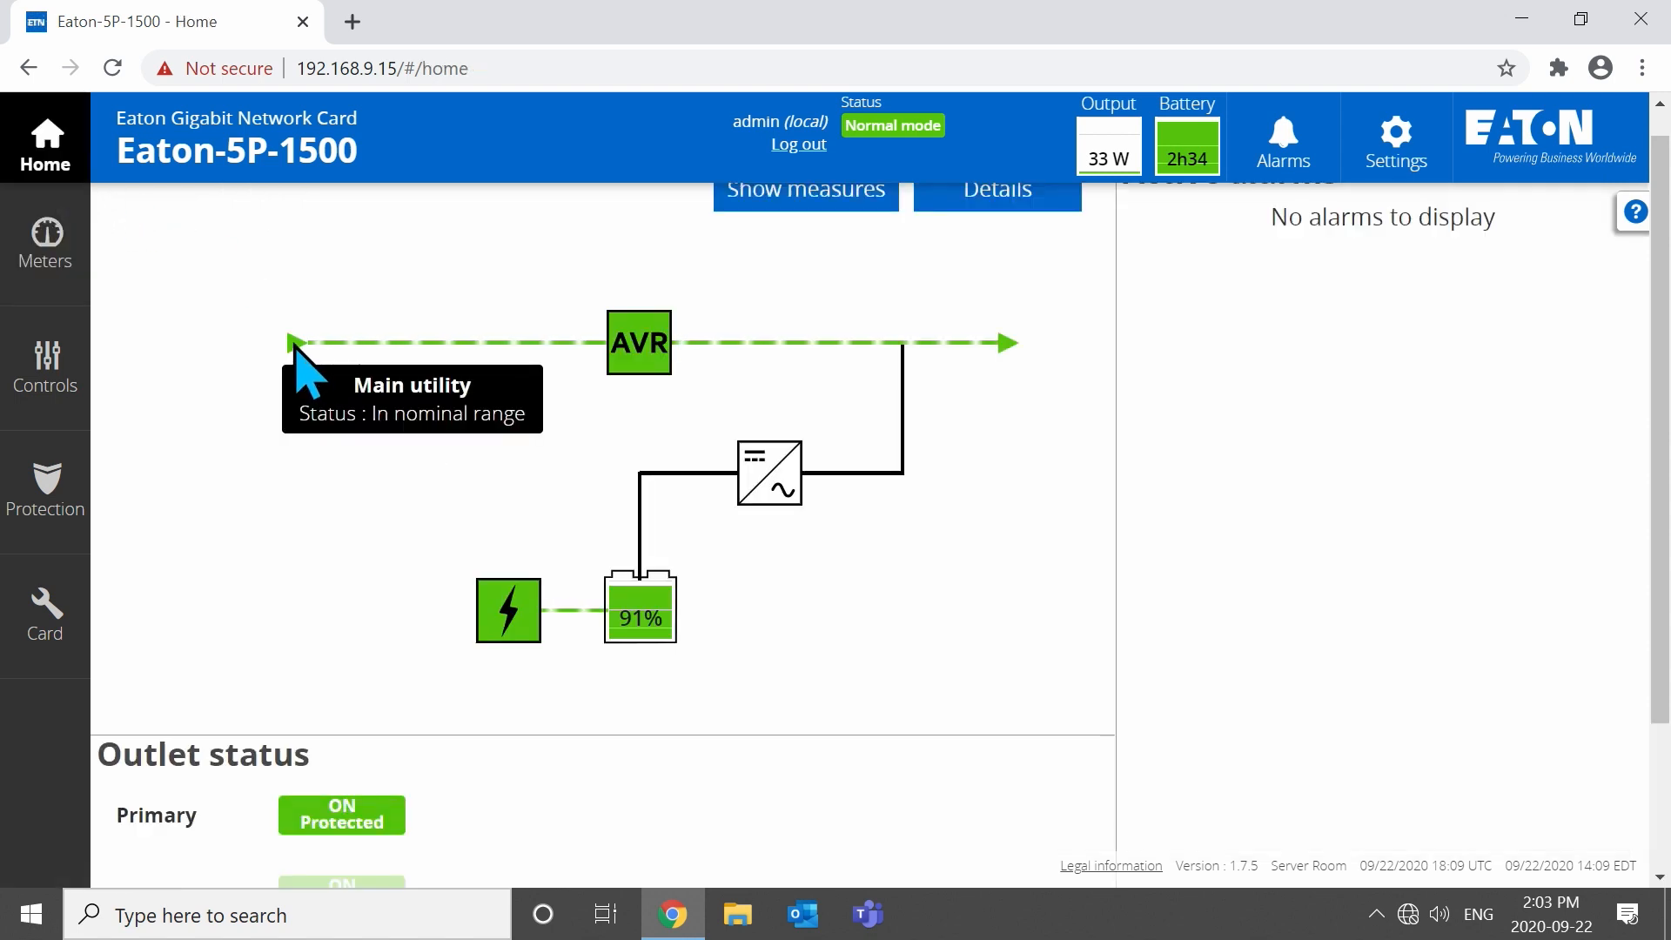
pyautogui.moveTo(639, 352)
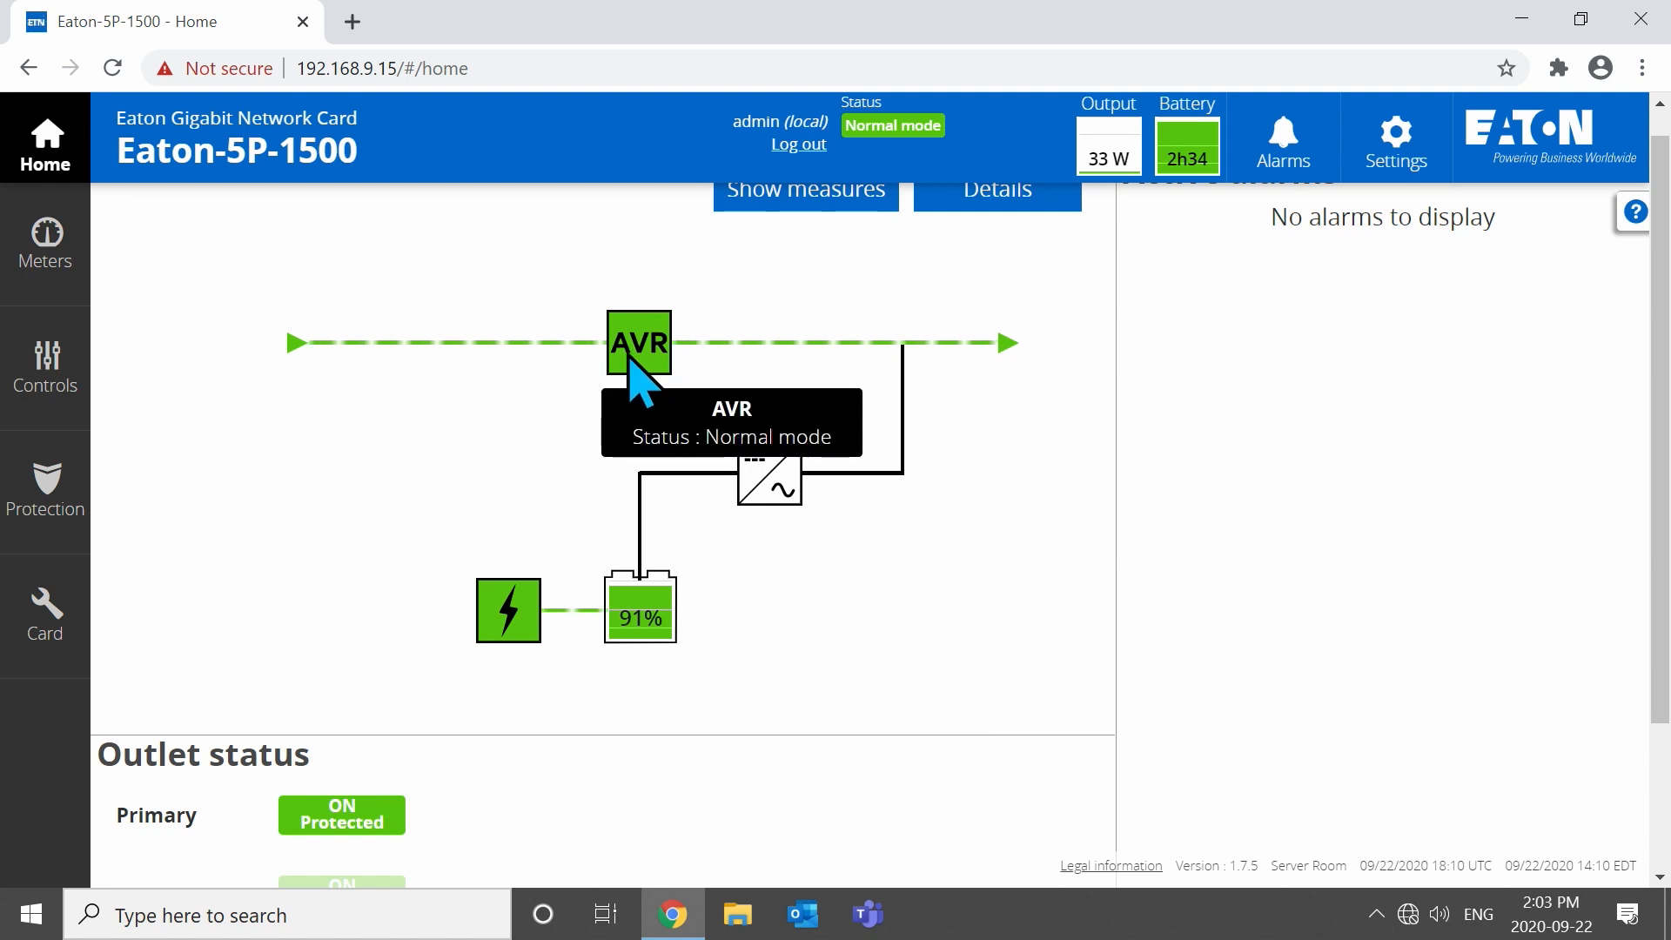
pyautogui.moveTo(943, 414)
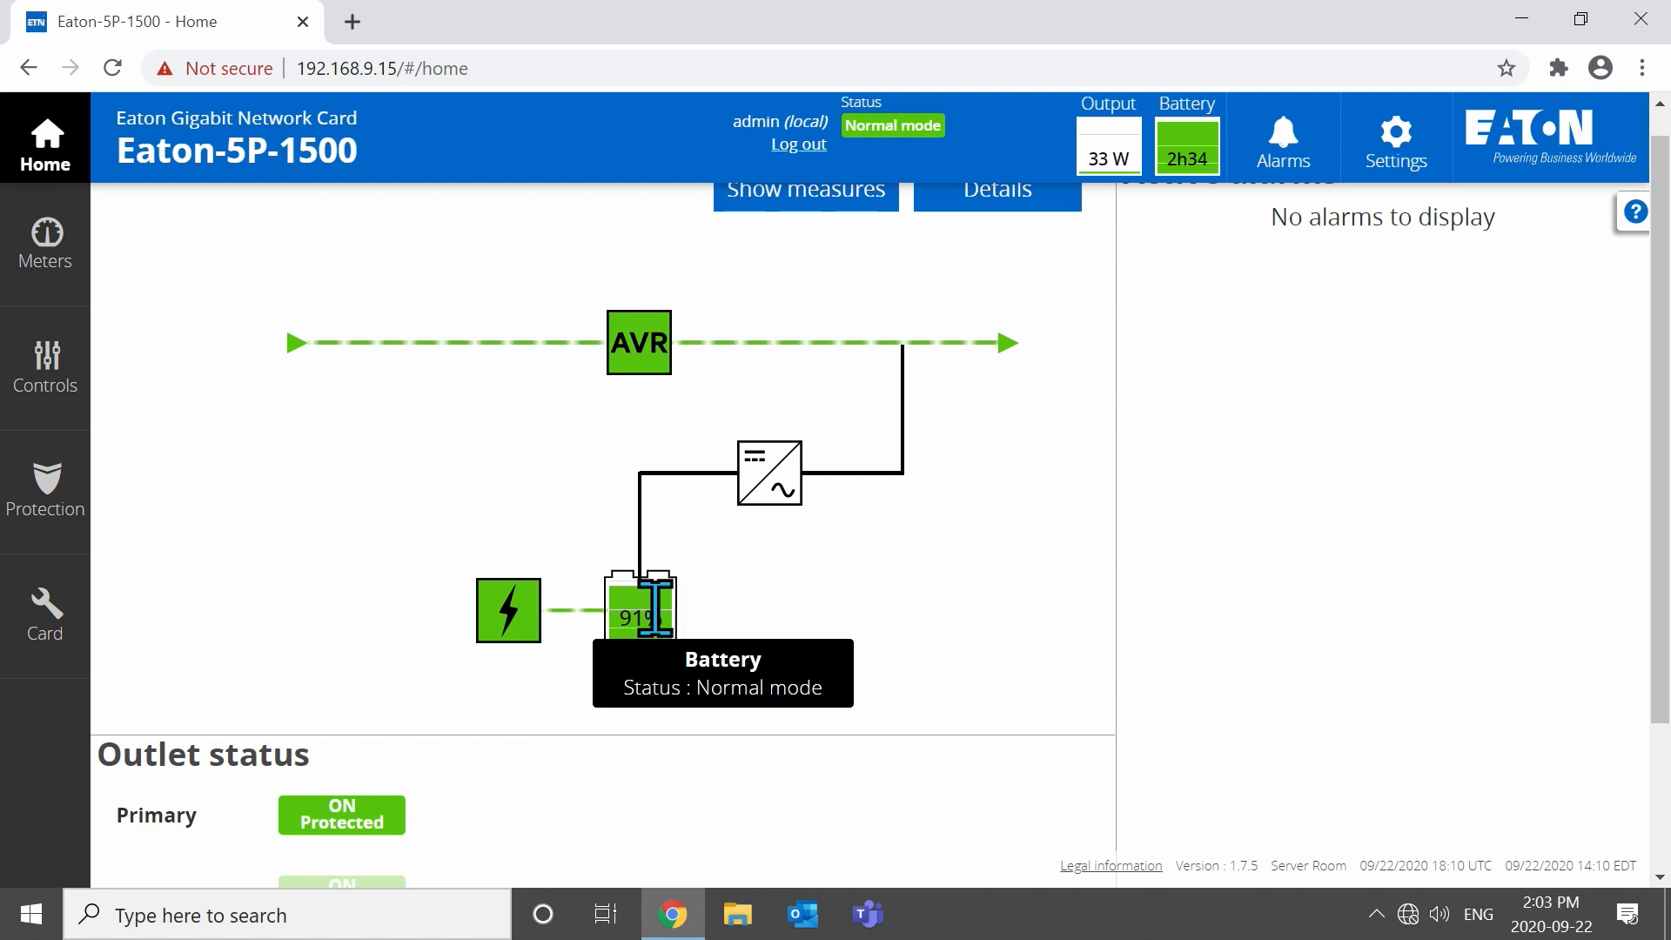
pyautogui.moveTo(797, 498)
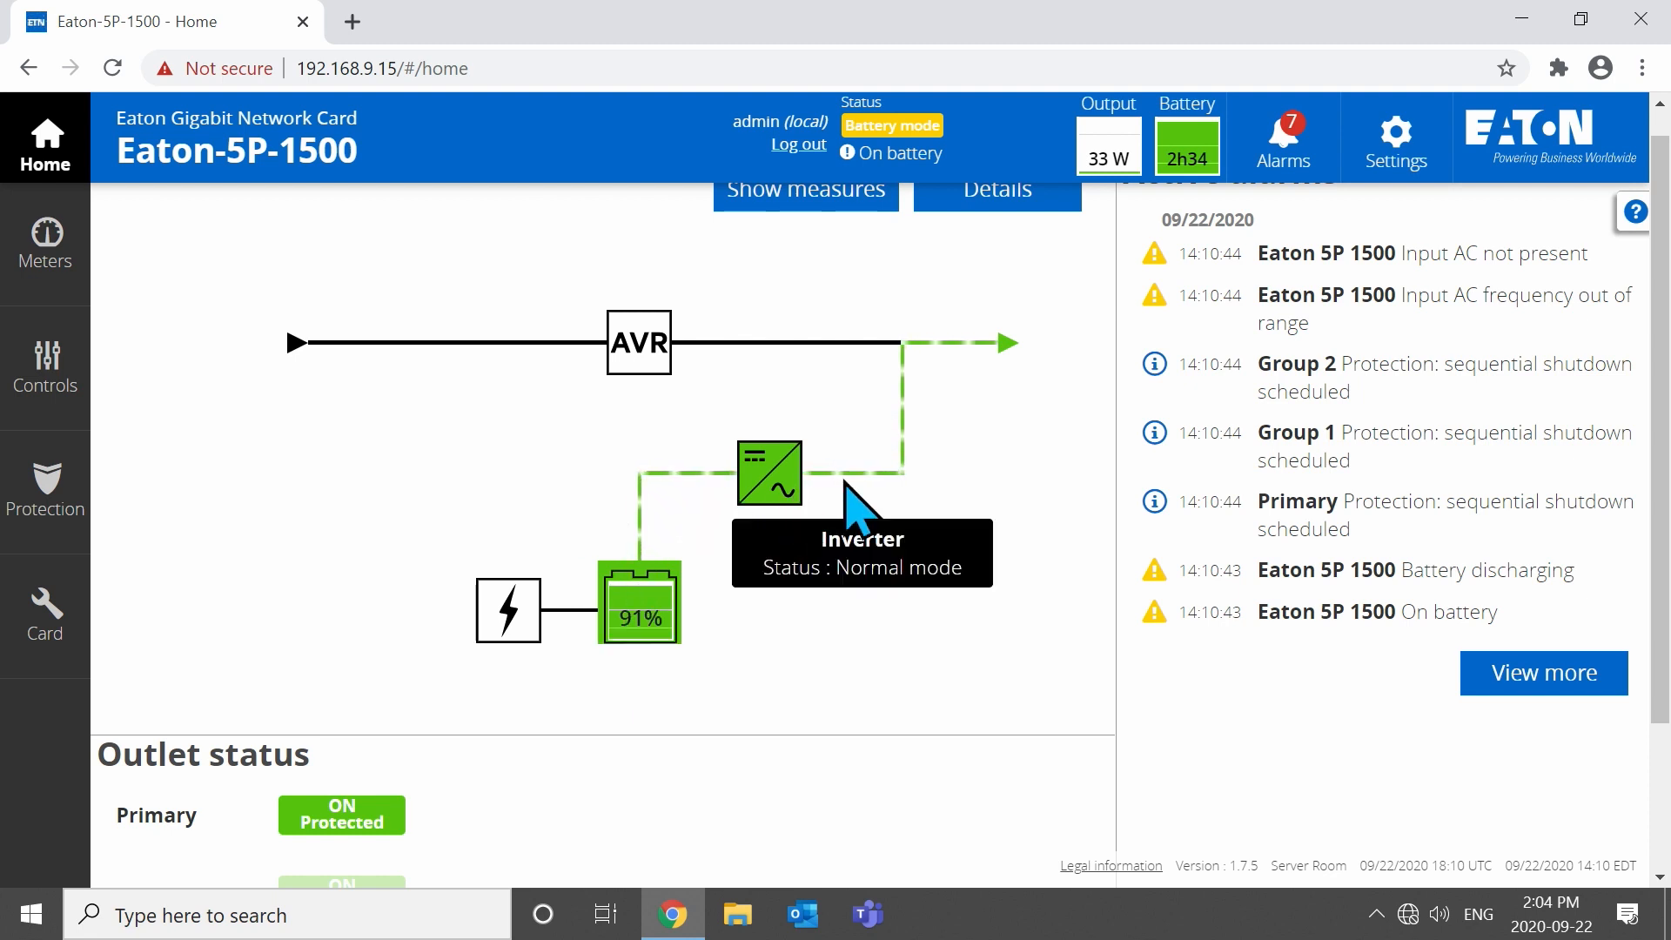
pyautogui.moveTo(1008, 357)
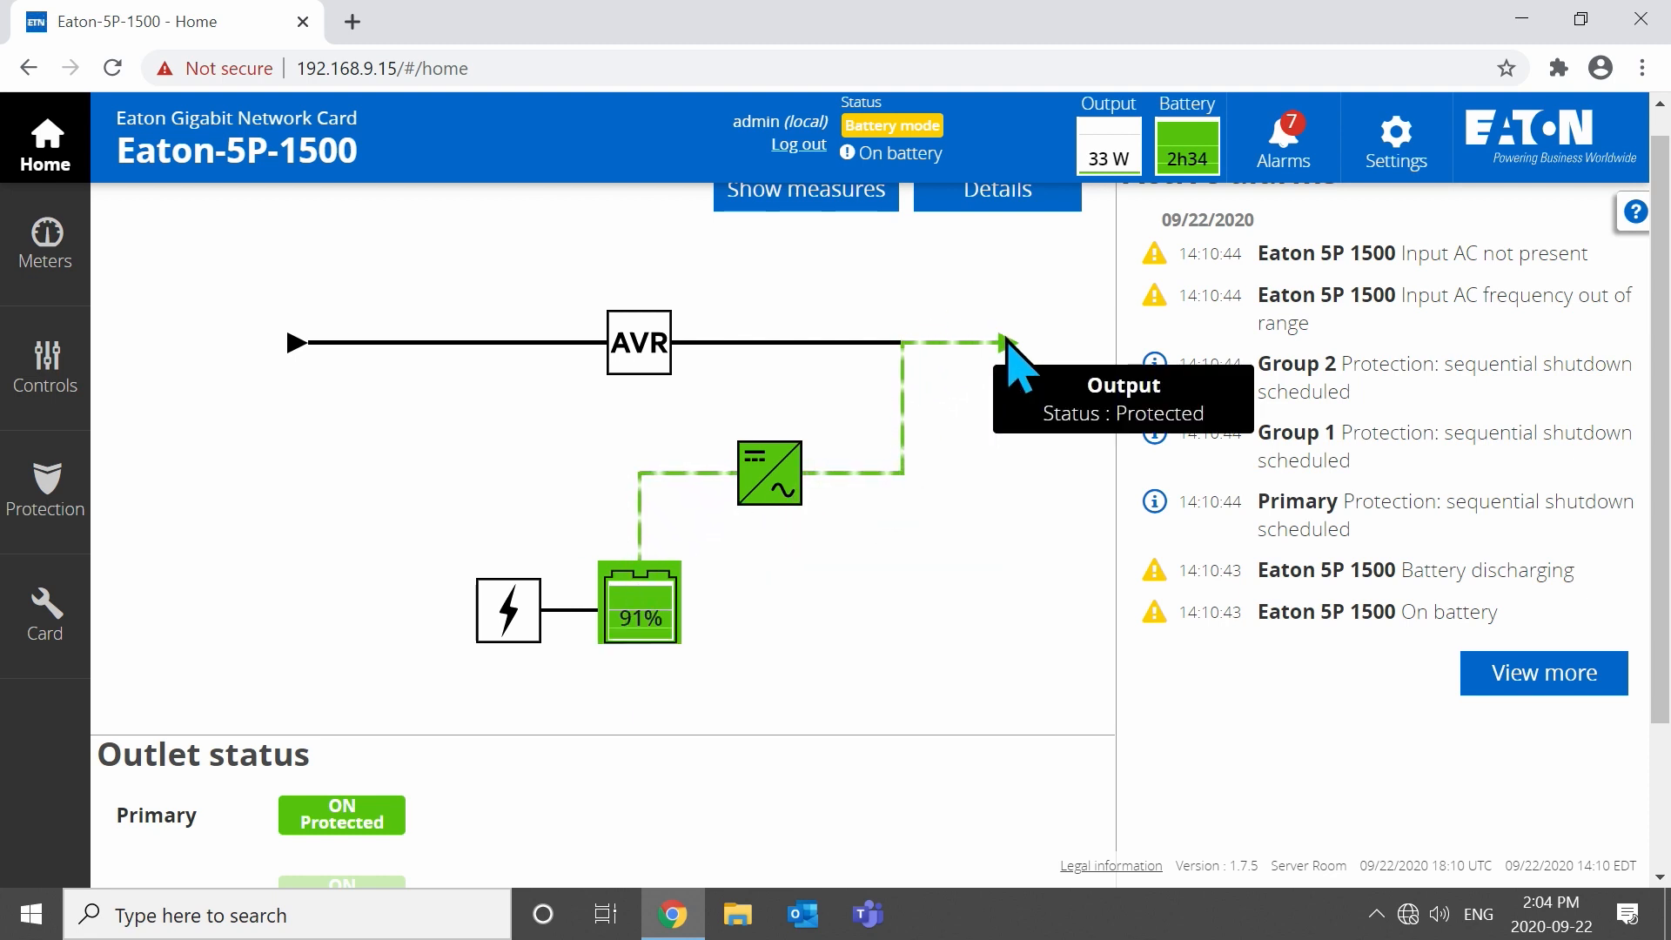